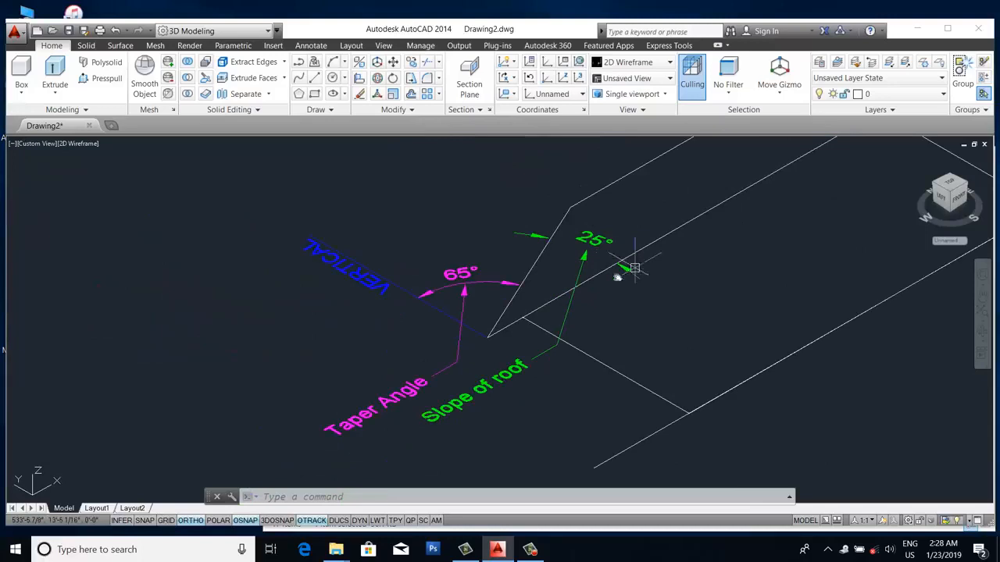
Step: Copy the small closed red outline to an empty area of the drawing
scroll(down, 3)
text(c)
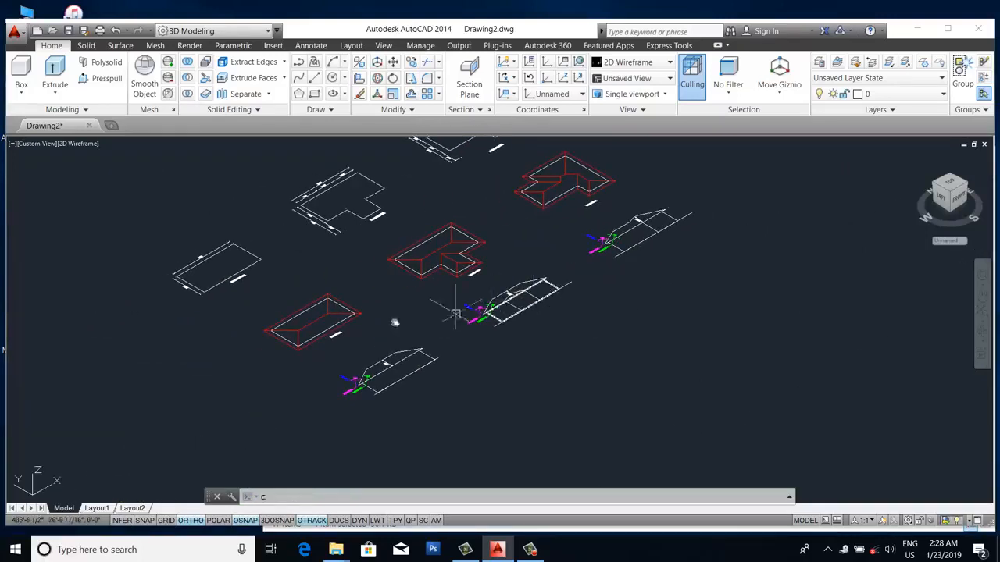
key(Enter)
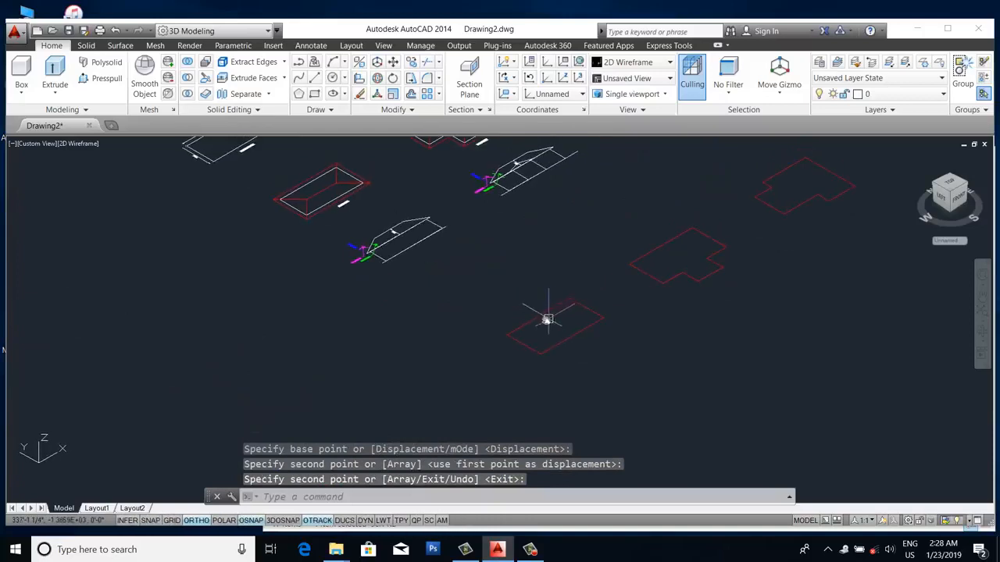
mouse_move(537, 315)
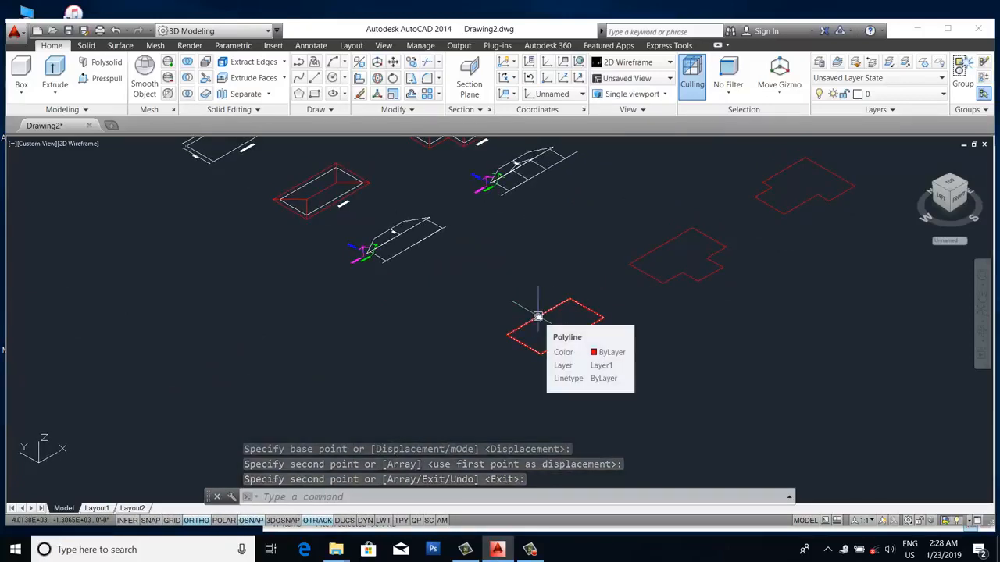
Step: Extrude the copied rectangle with a 60° taper angle into a hip-roof solid
text(e)
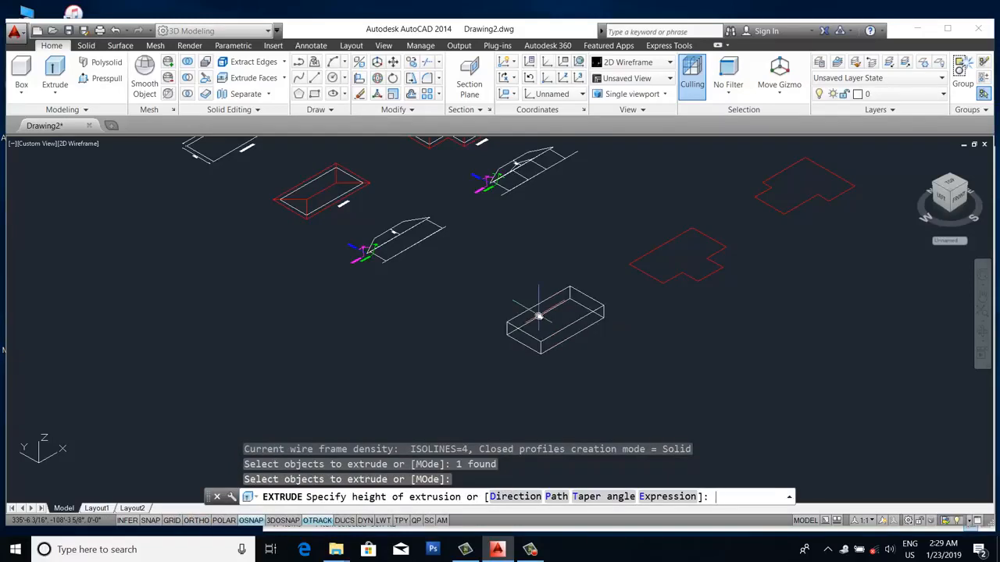
text(t)
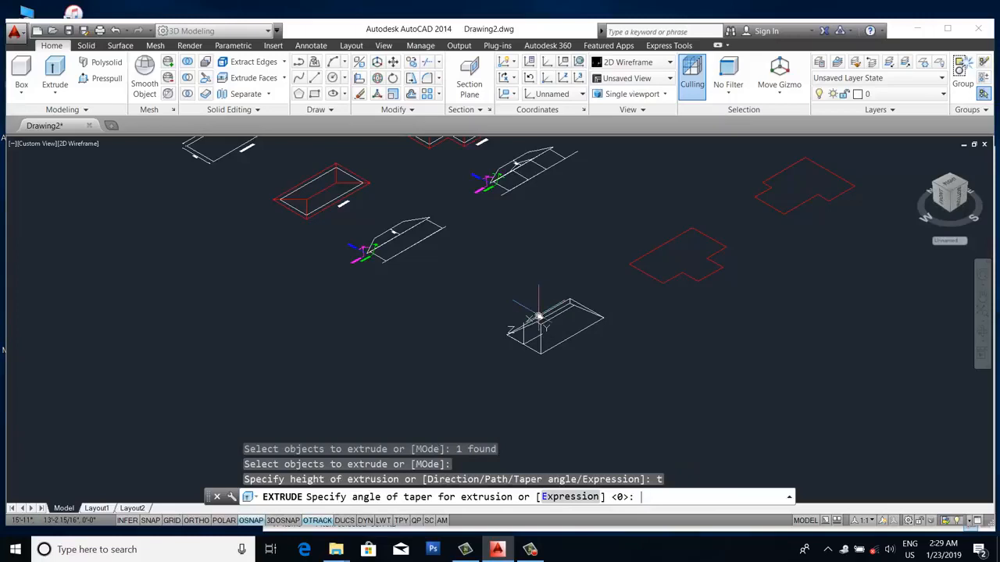
text(6)
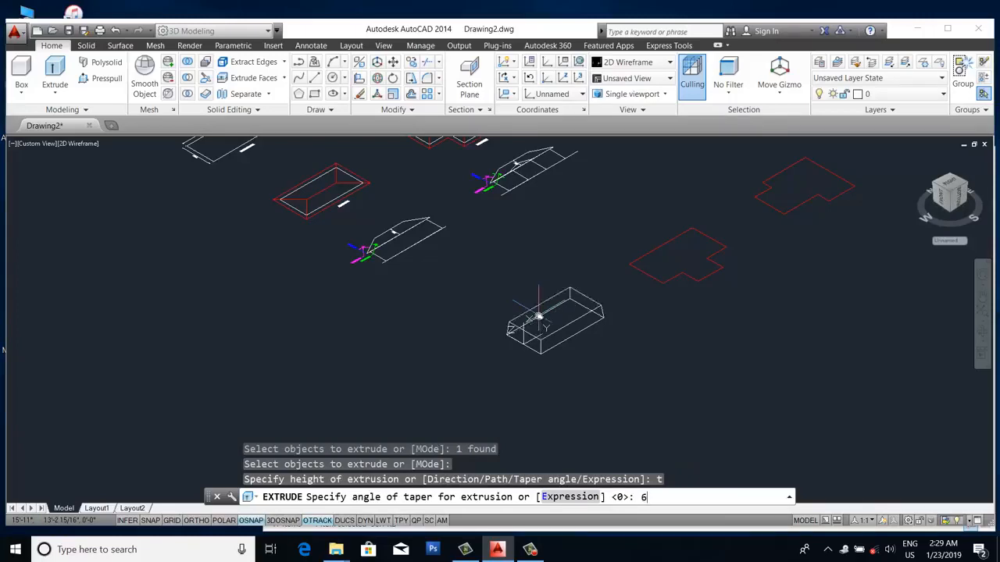
key(Enter)
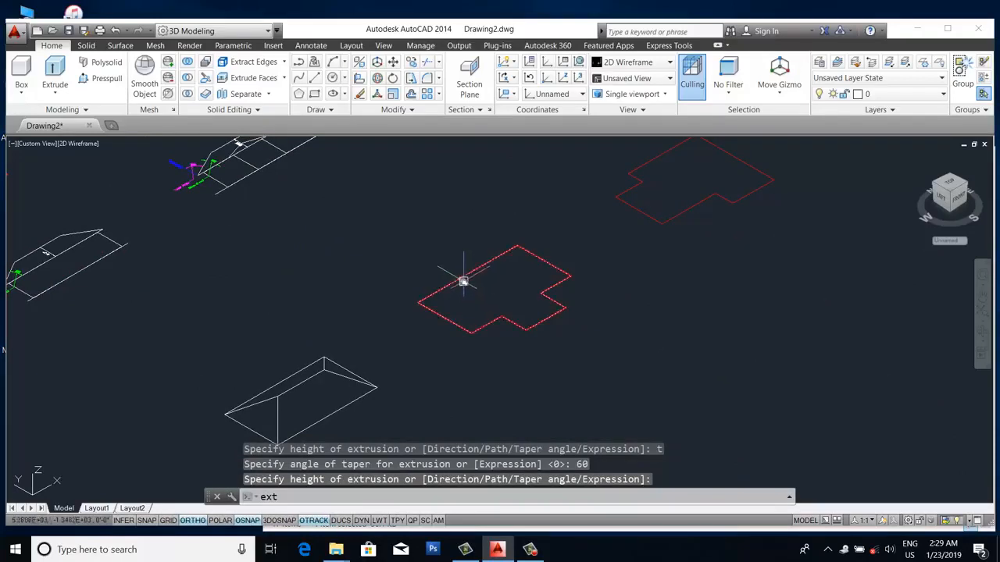
Step: Extrude the T-shaped outline with the 60° taper into a hipped roof solid with valleys
key(enter)
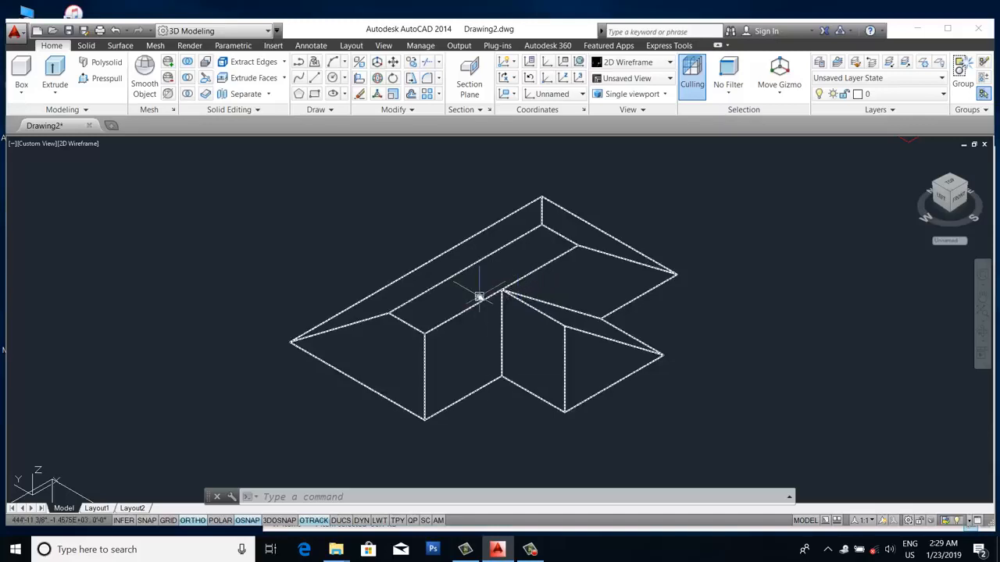
mouse_move(477, 264)
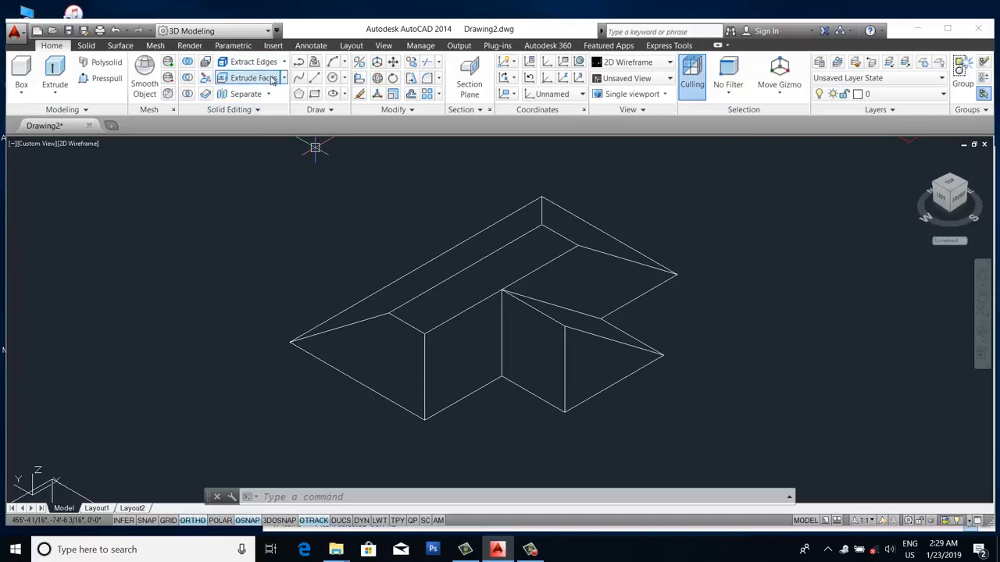
Step: Start Move Faces from the Solid Editing panel and pick a sloped roof face
click(283, 78)
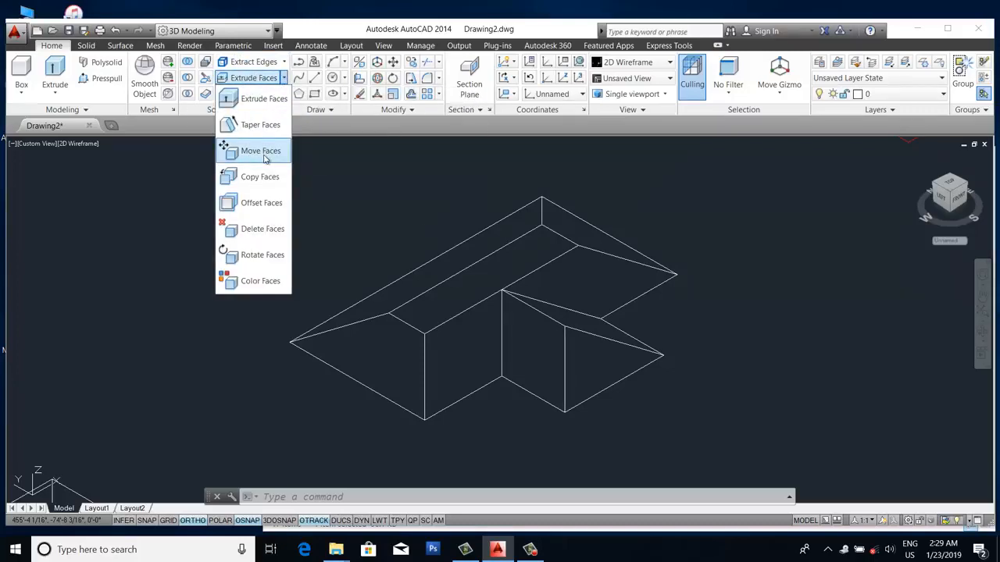
mouse_move(264, 158)
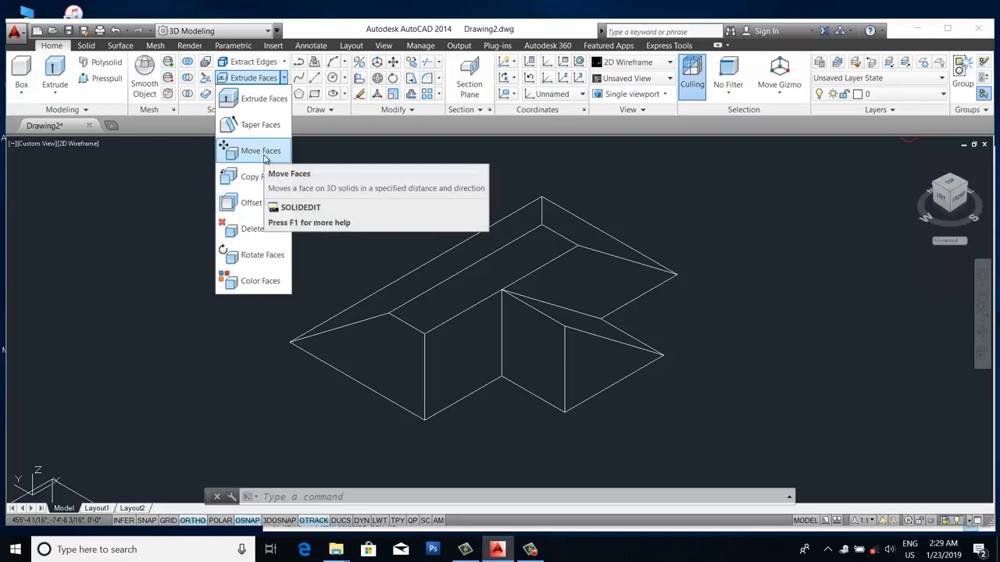
click(253, 150)
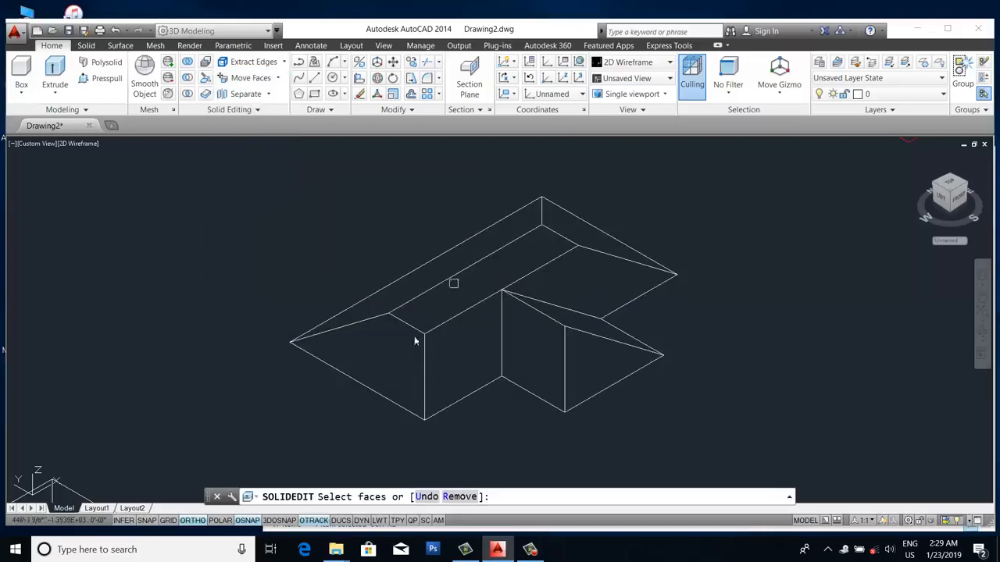
mouse_move(406, 338)
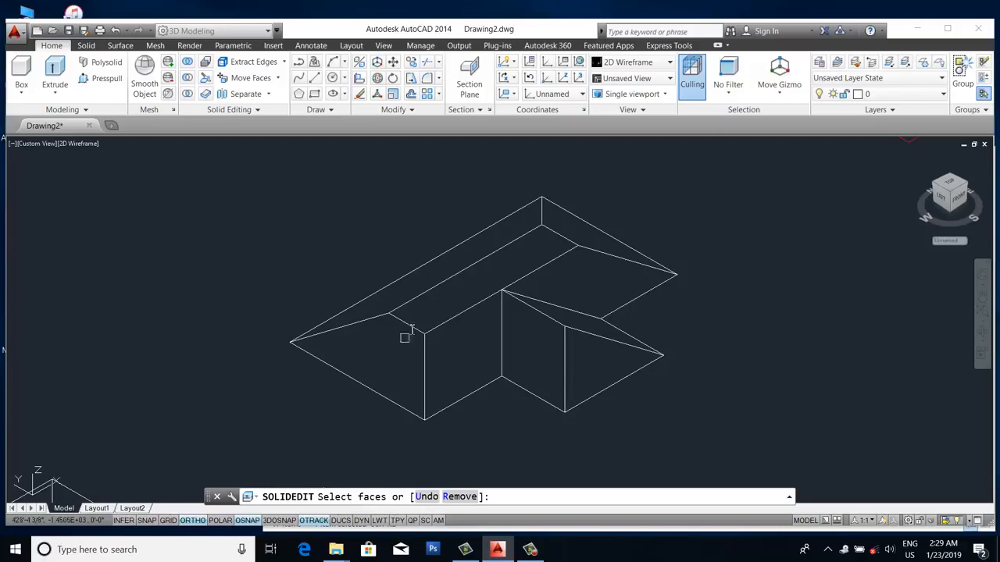
click(407, 336)
text(65)
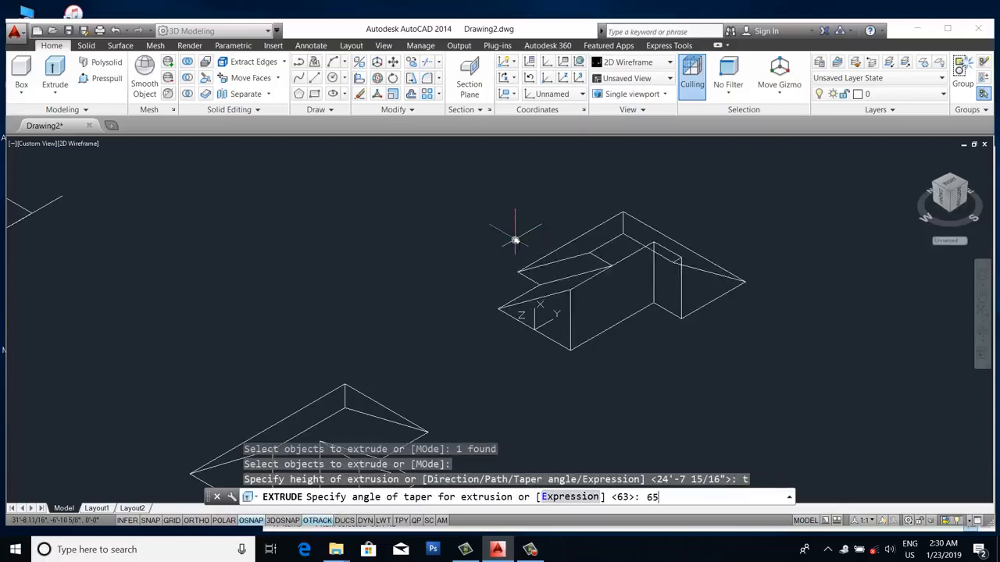
Step: Extrude another outline with a 65° taper angle and start SOLIDEDIT
key(enter)
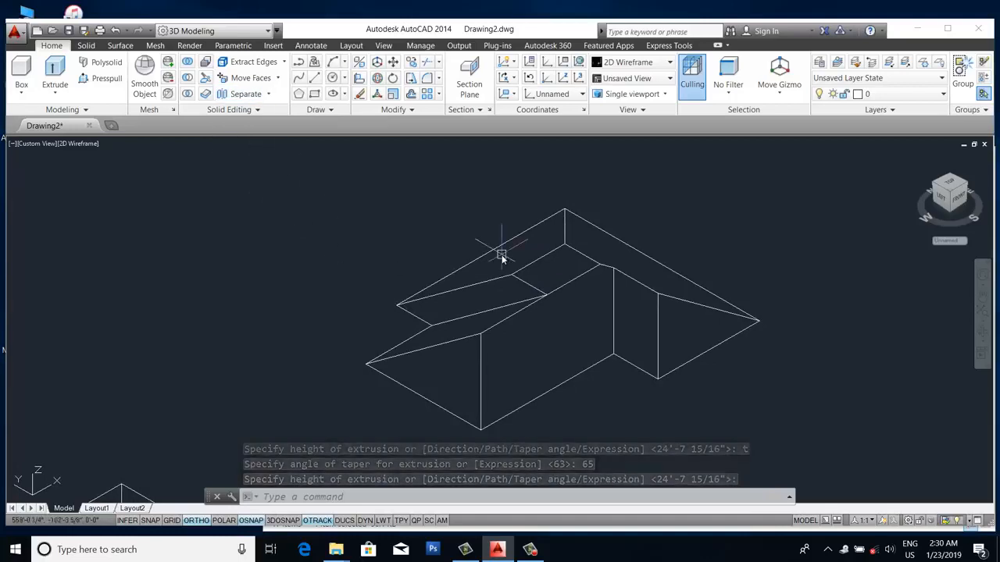
text(sol)
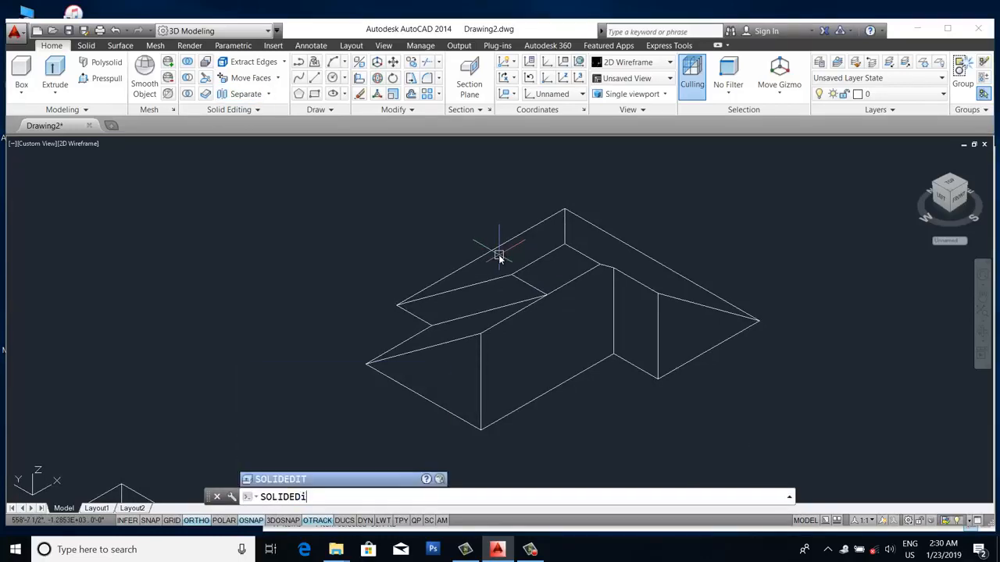
Step: Run SOLIDEDIT, then bring up the Visual Styles list on the View panel
key(Enter)
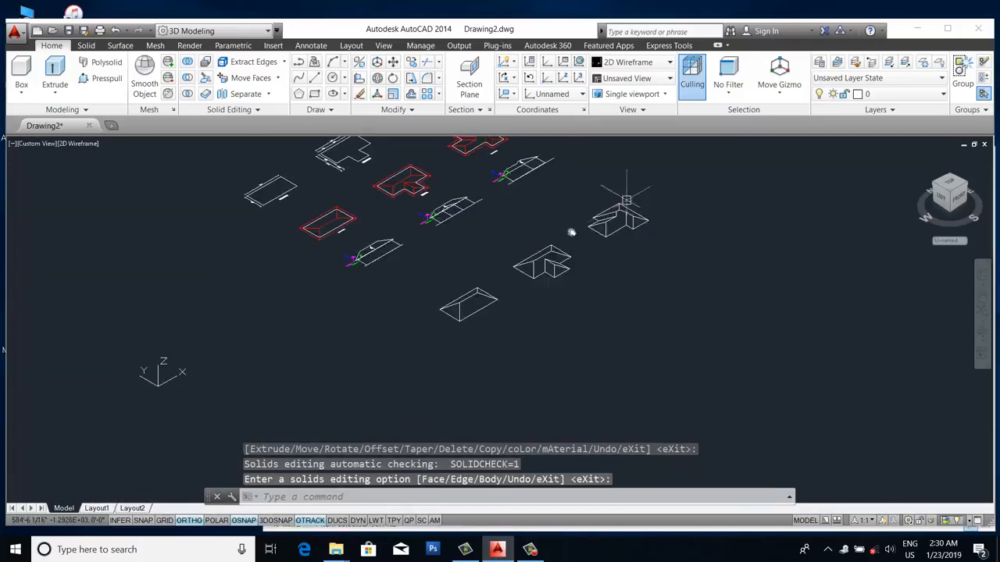
click(628, 63)
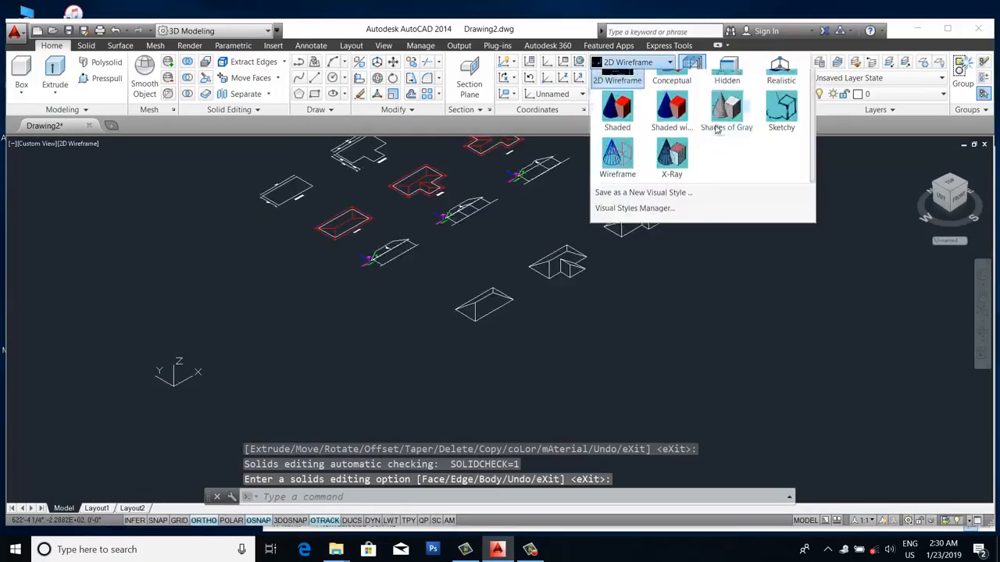